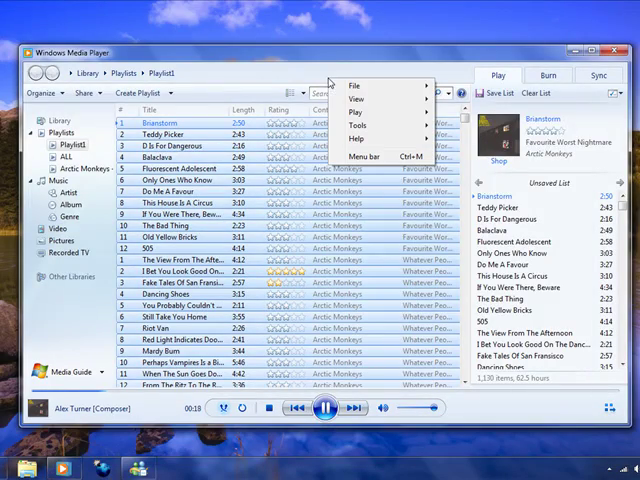
View the About box showing Media Player version 12.0.7600 and dismiss it
{"action": "left_click", "coordinate": [354, 104]}
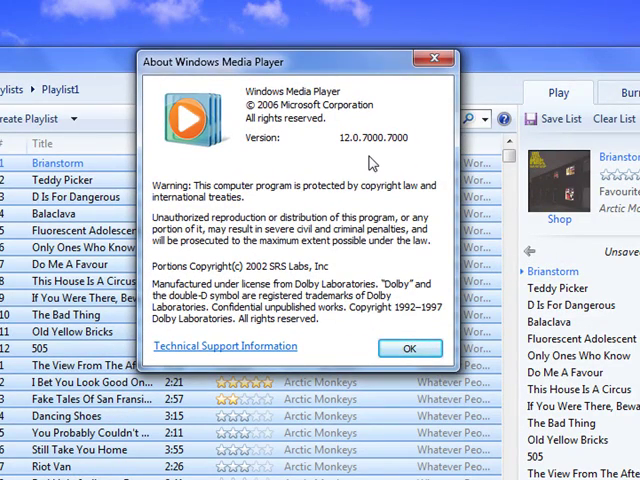
{"action": "mouse_move", "coordinate": [350, 204]}
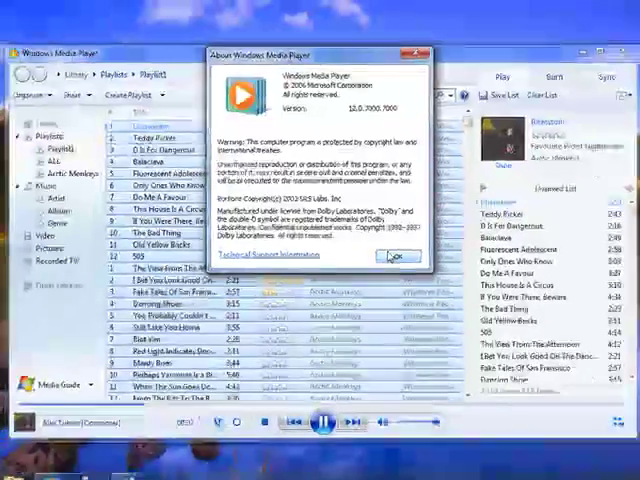
{"action": "left_click", "coordinate": [398, 256]}
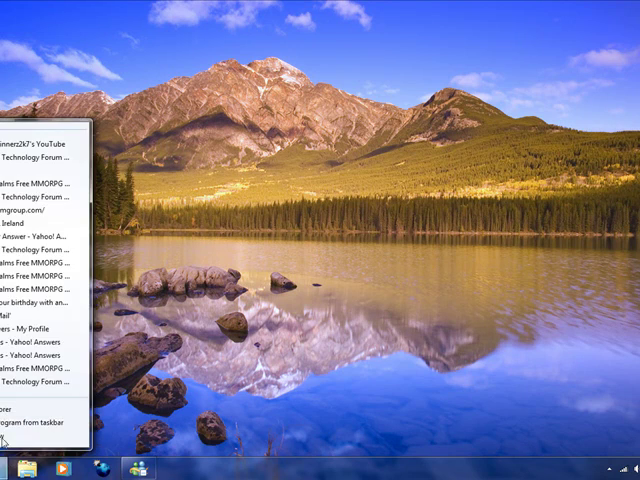
View System properties: Windows 7 Ultimate, AMD Phenom 9550, 4 GB RAM, 32-bit
{"action": "left_click", "coordinate": [12, 468]}
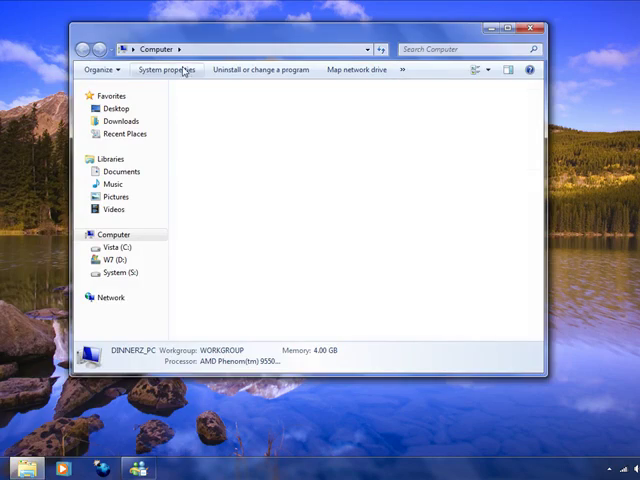
{"action": "left_click", "coordinate": [166, 68]}
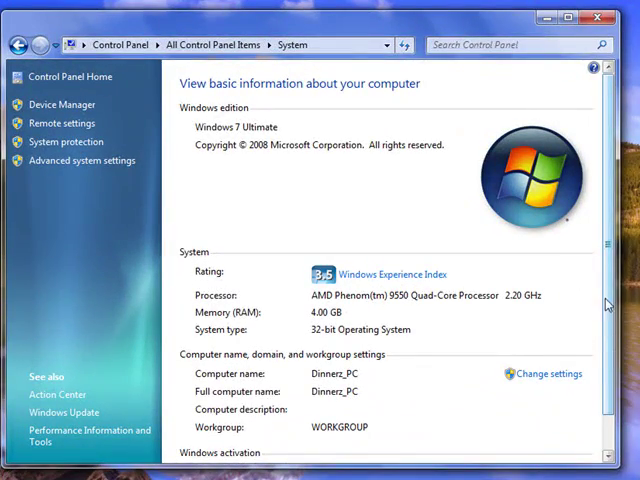
{"action": "scroll", "scroll_direction": "down", "scroll_amount": 3}
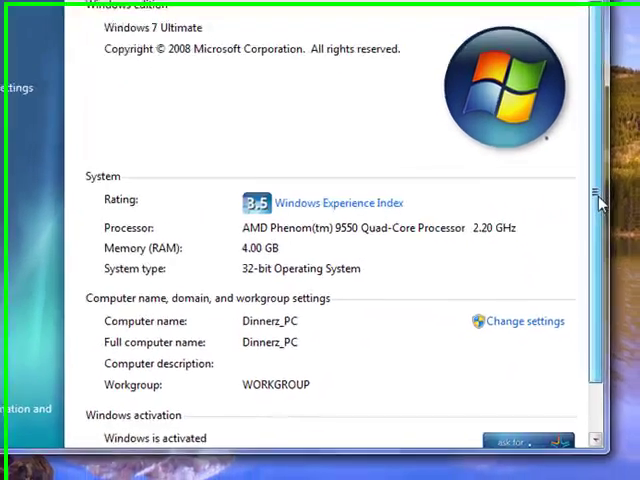
{"action": "scroll", "scroll_direction": "down", "scroll_amount": 3}
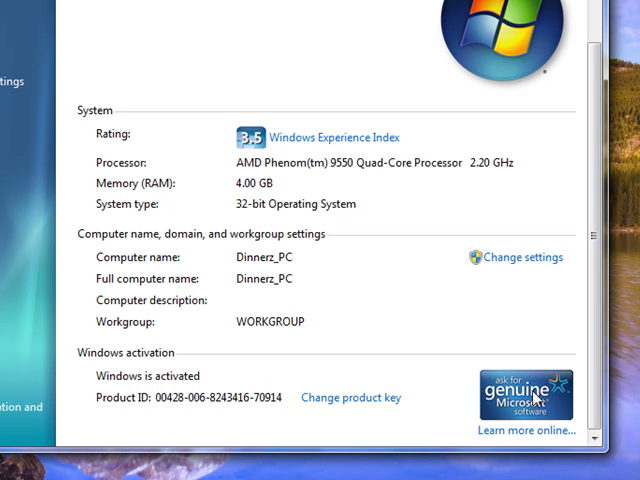
{"action": "mouse_move", "coordinate": [418, 322]}
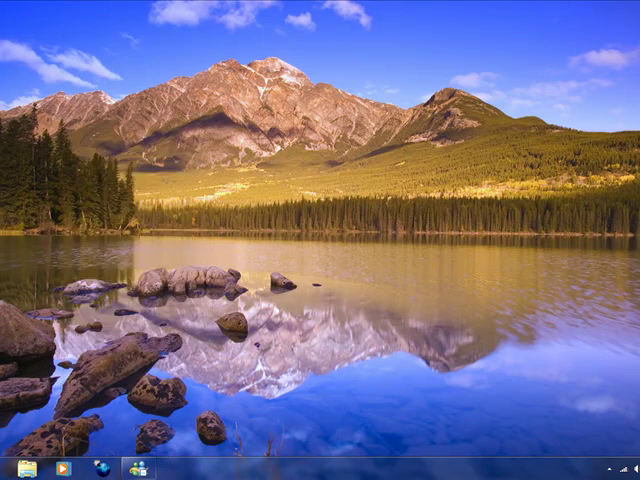
Search the Start menu for 'worpad' to launch WordPad
{"action": "left_click", "coordinate": [12, 468]}
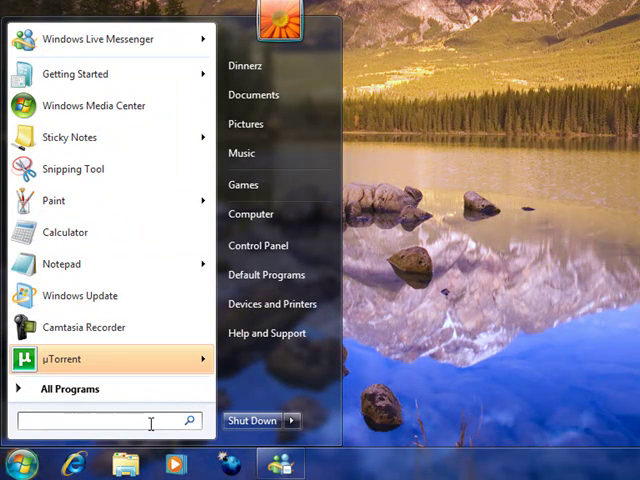
{"action": "type", "text": "worpad"}
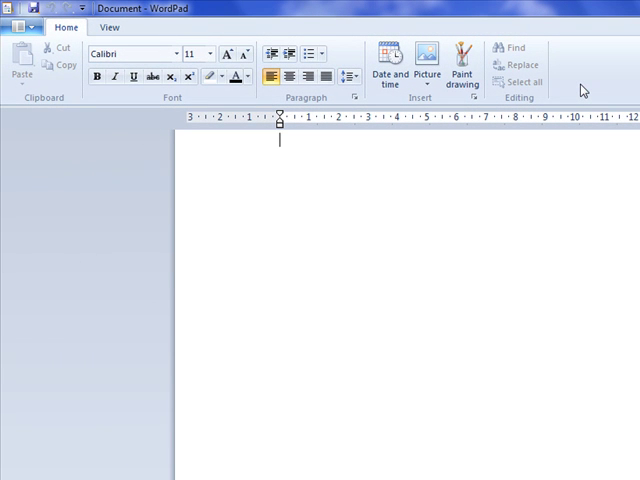
{"action": "mouse_move", "coordinate": [200, 164]}
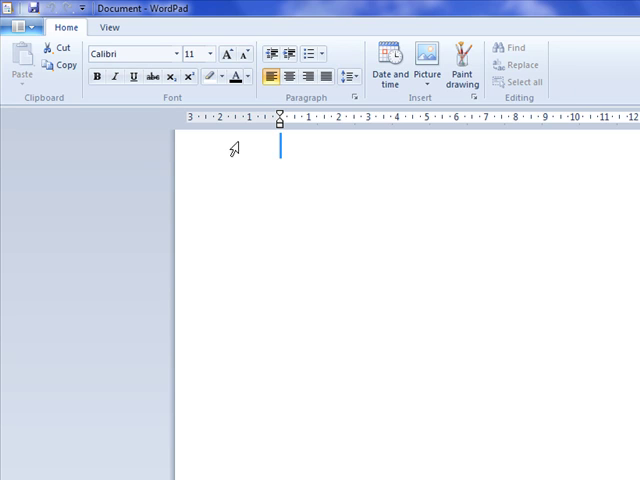
{"action": "mouse_move", "coordinate": [276, 160]}
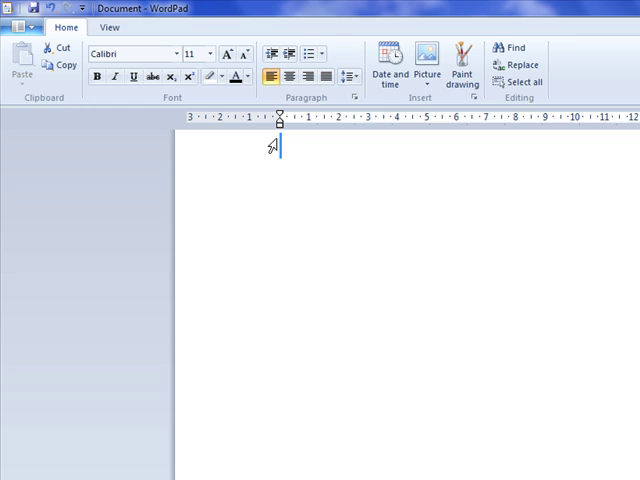
{"action": "mouse_move", "coordinate": [282, 158]}
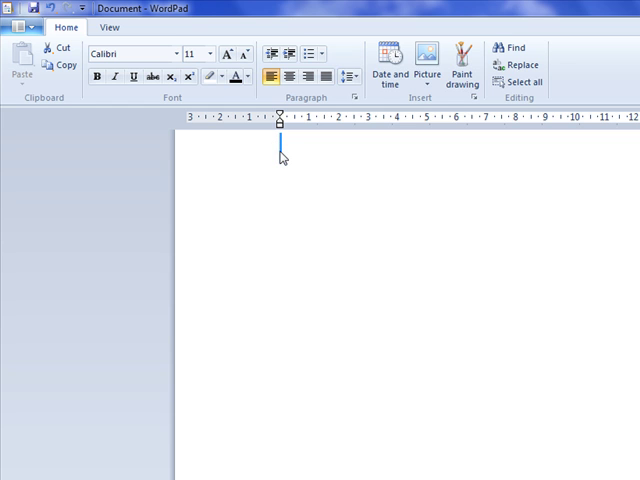
{"action": "mouse_move", "coordinate": [240, 132]}
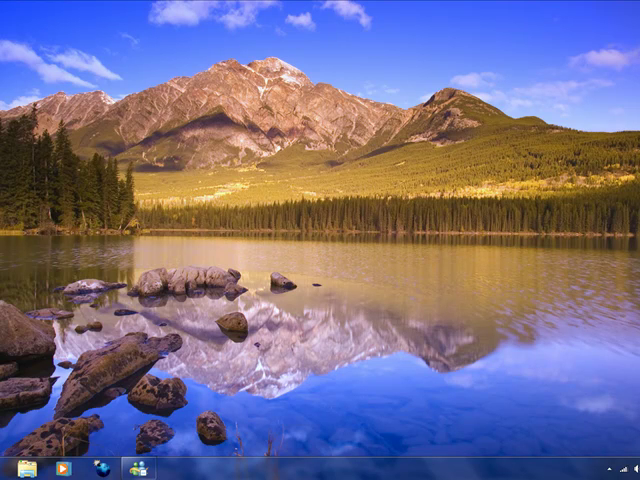
Launch Paint with an empty drawing canvas
{"action": "left_click", "coordinate": [12, 470]}
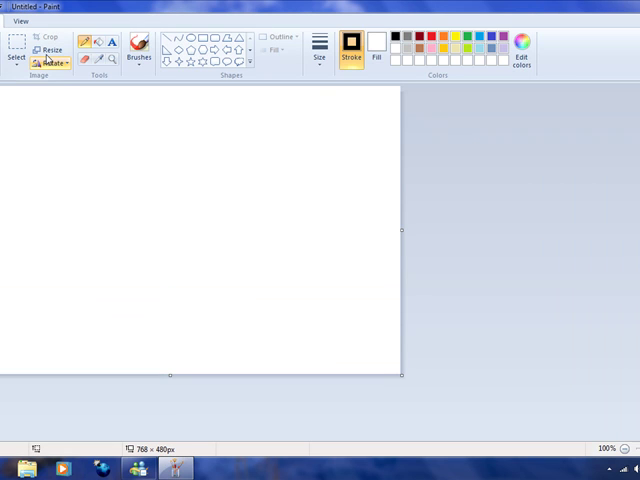
{"action": "mouse_move", "coordinate": [16, 48]}
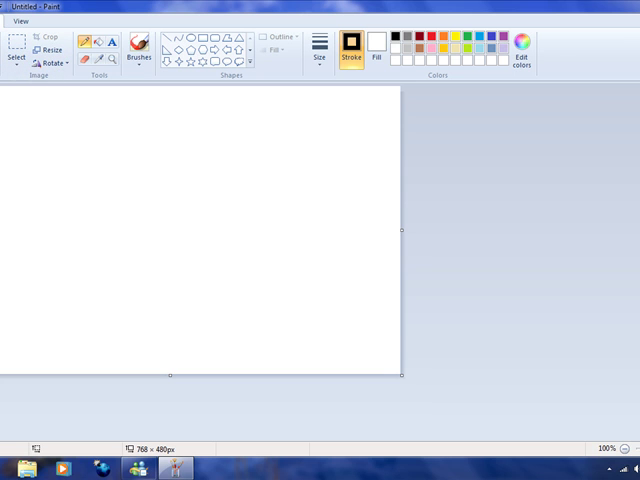
{"action": "mouse_move", "coordinate": [604, 56]}
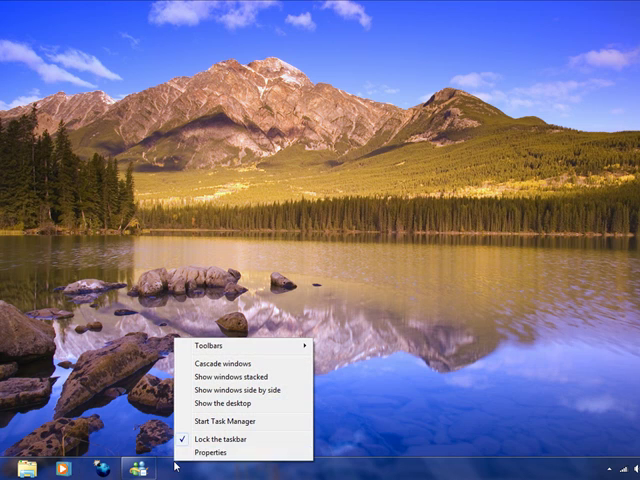
Enable Use small icons in taskbar Properties, then bring up the Start menu
{"action": "left_click", "coordinate": [212, 452]}
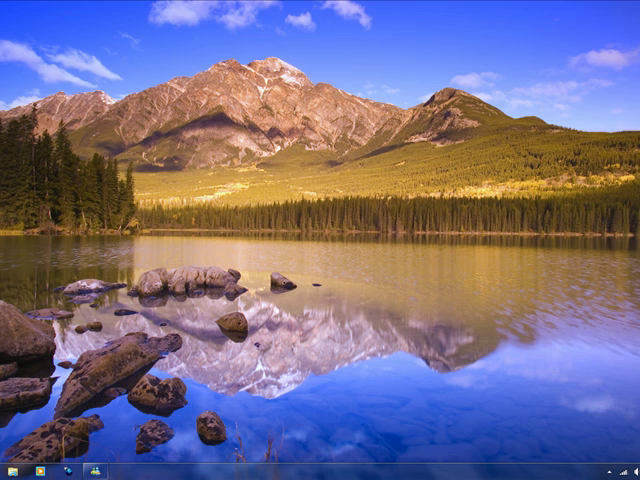
{"action": "left_click", "coordinate": [12, 470]}
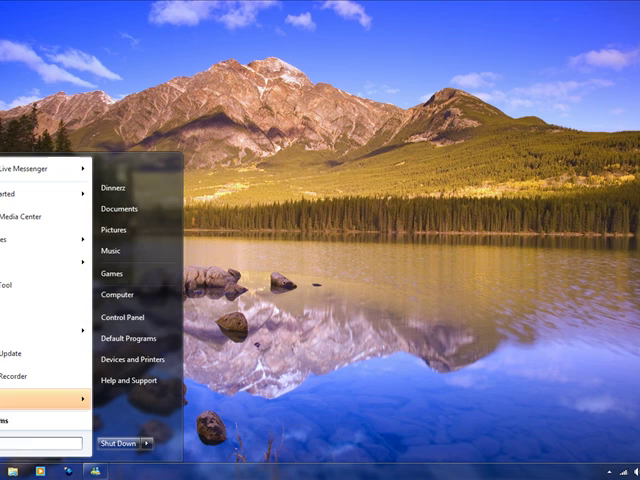